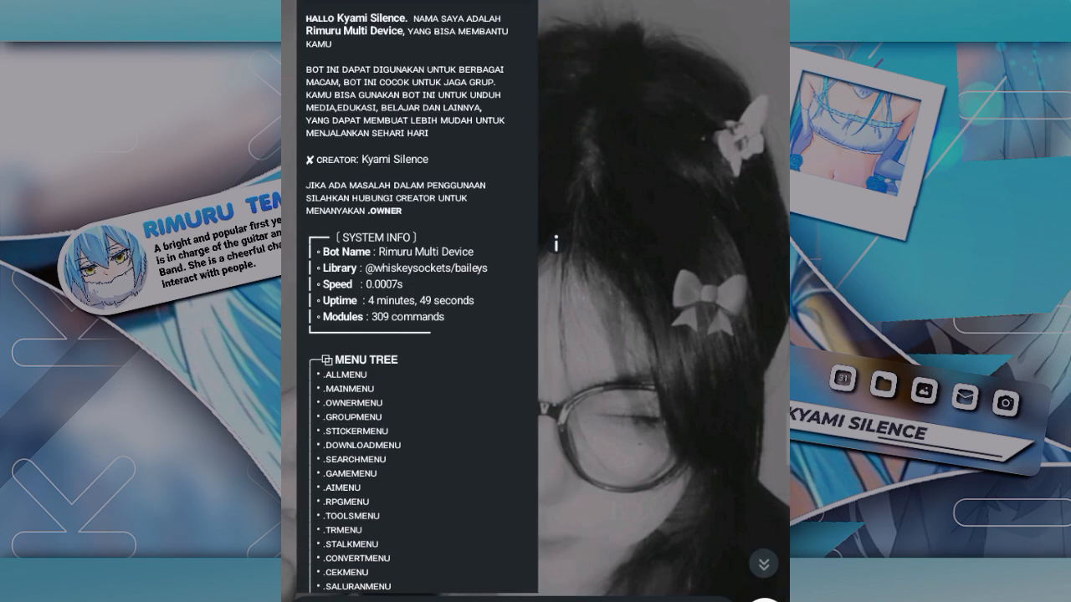
pyautogui.scroll(-3)
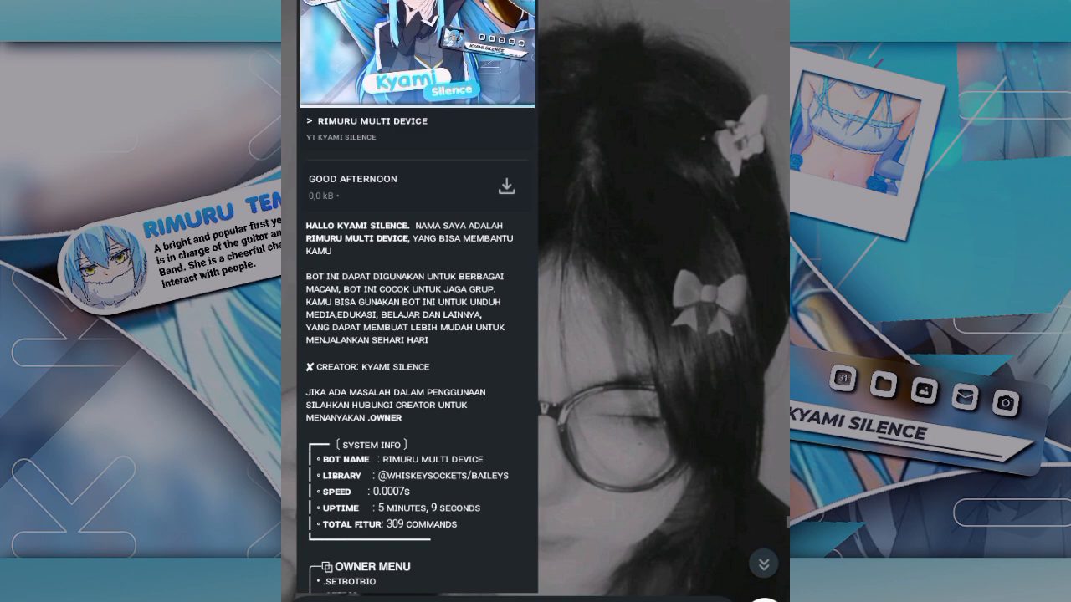
pyautogui.scroll(-3)
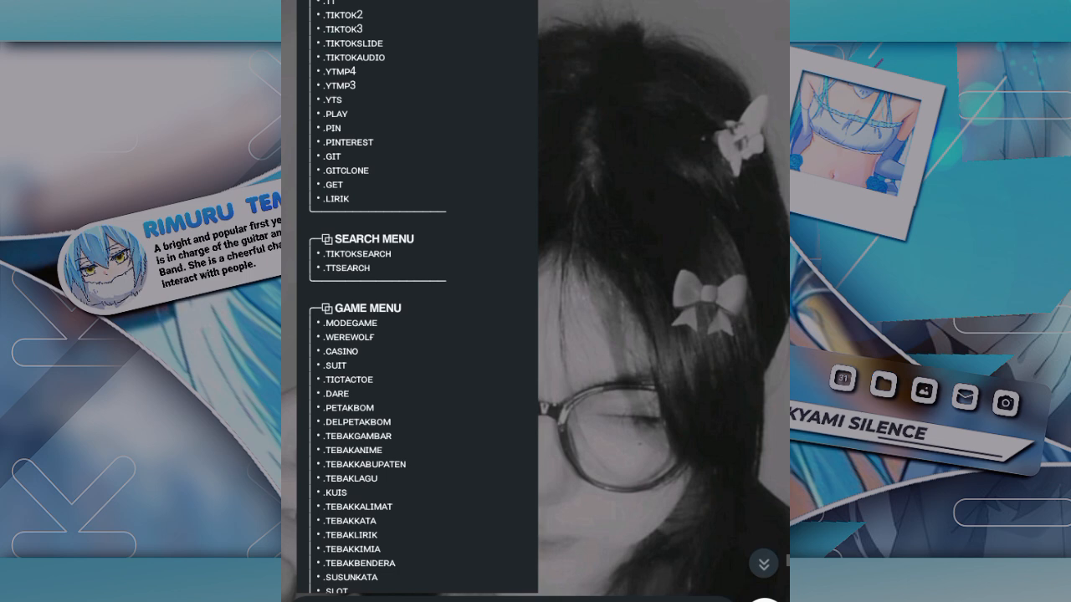
pyautogui.scroll(-3)
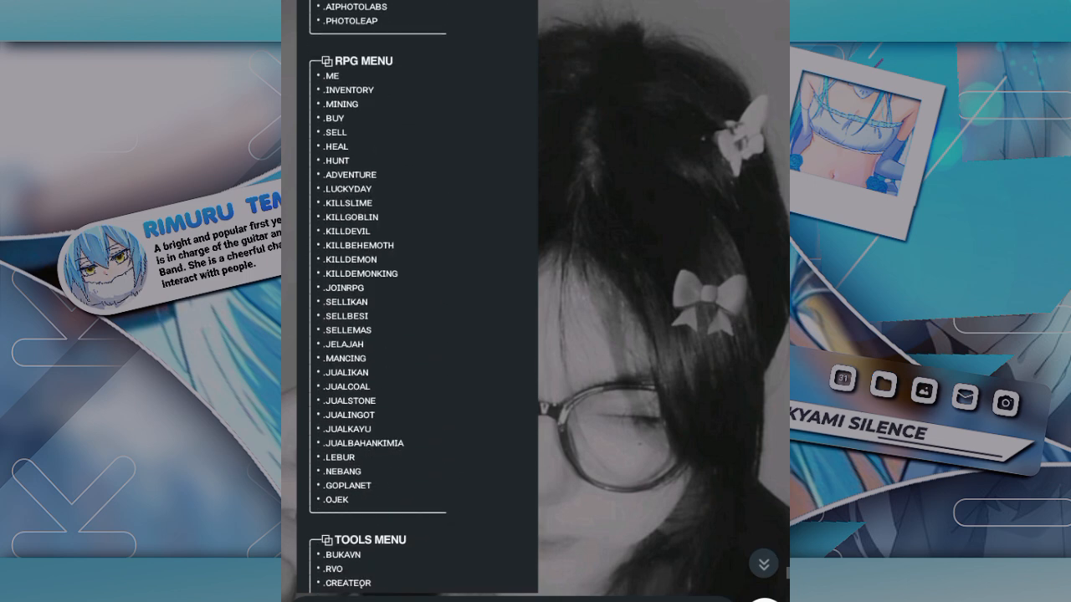
pyautogui.scroll(-3)
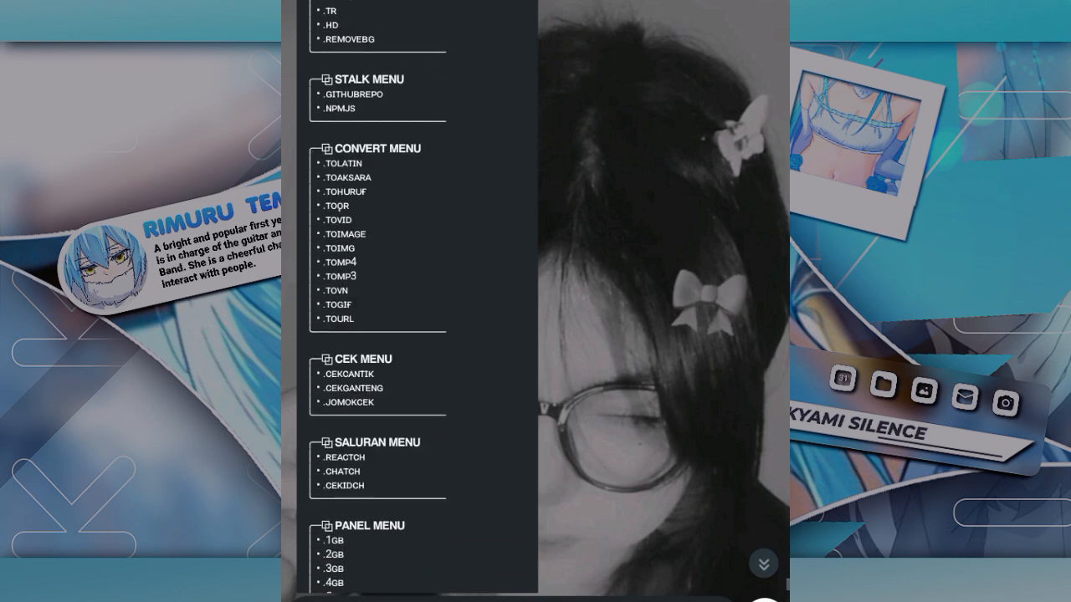
pyautogui.scroll(-3)
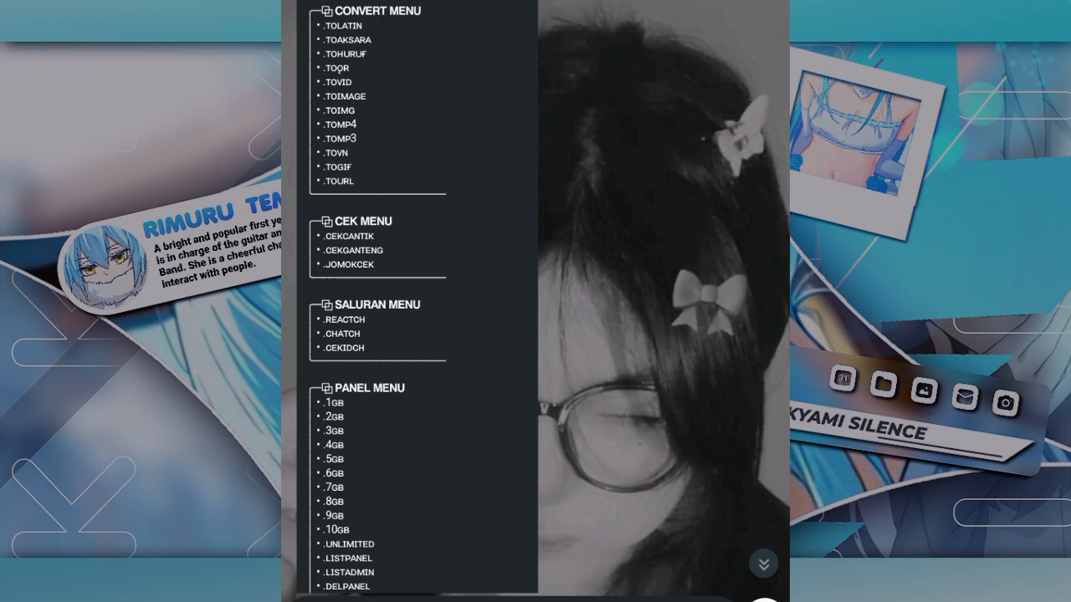
pyautogui.scroll(-3)
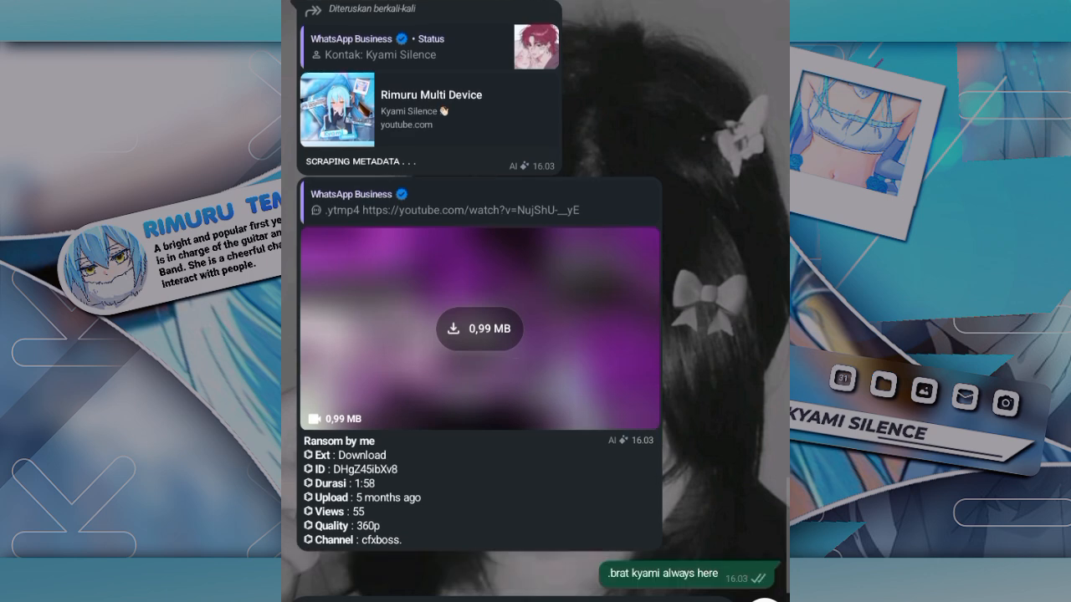
pyautogui.scroll(3)
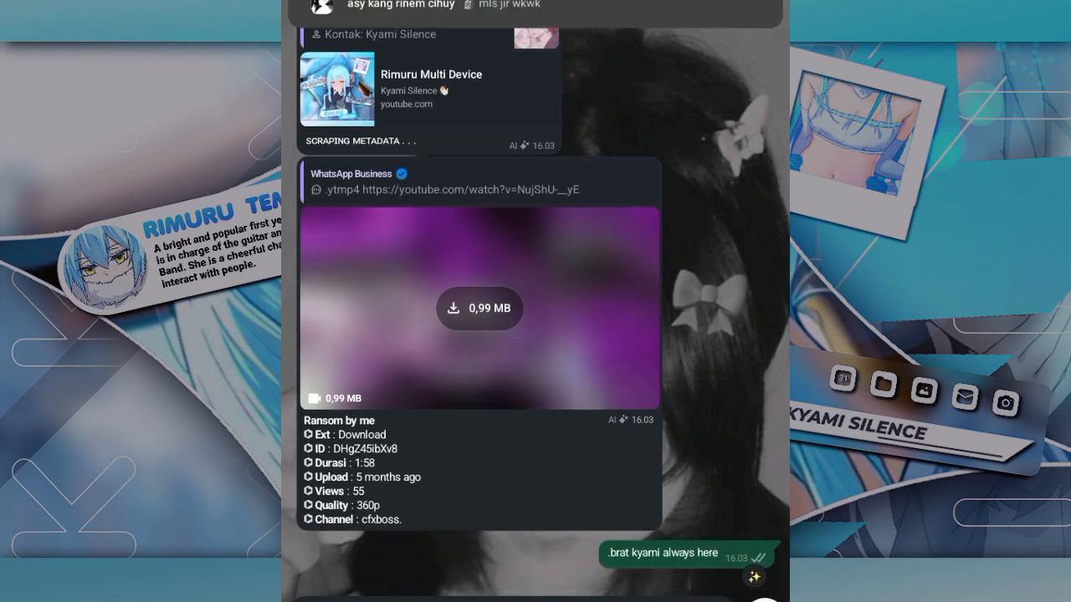